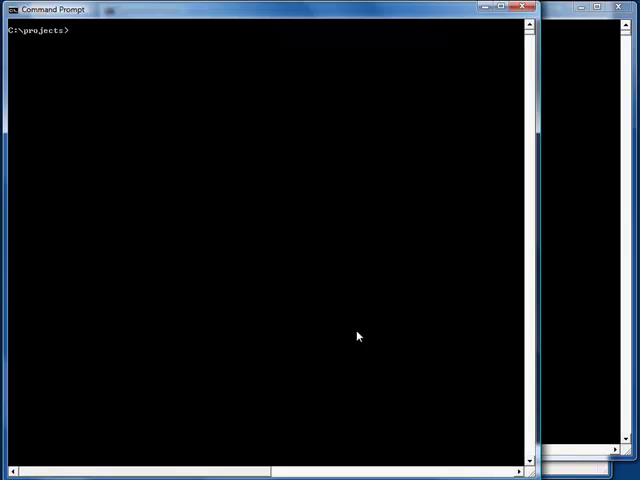
- Extract Scooter and rename the scooter folder to customerservice
{"action": "type", "text": "jar"}
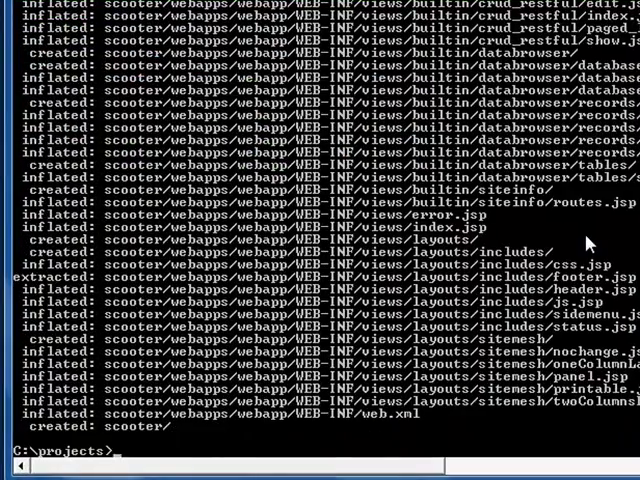
{"action": "type", "text": "rename scooter"}
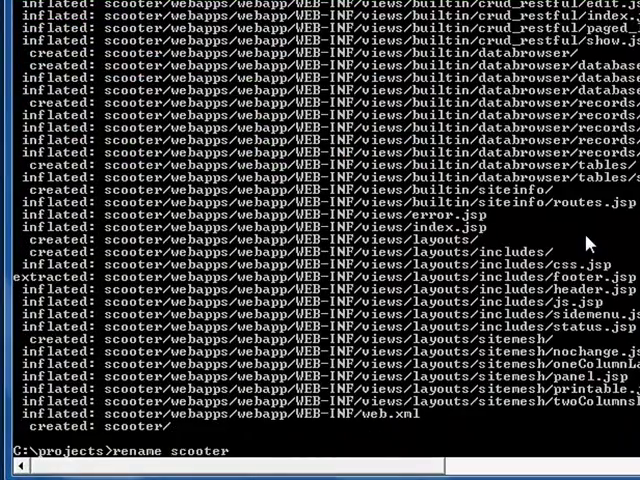
{"action": "type", "text": "custom"}
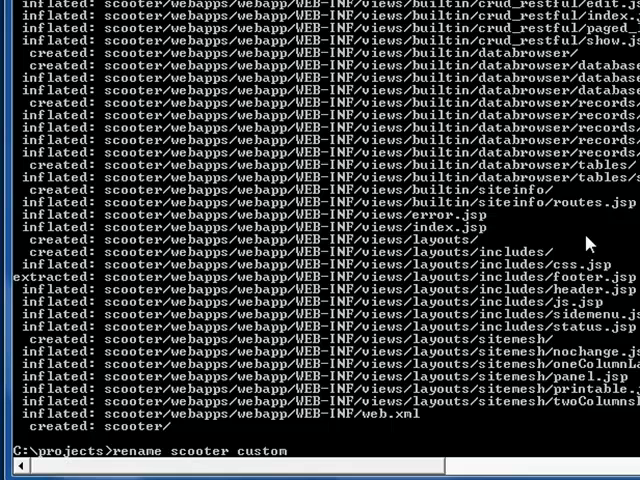
{"action": "type", "text": "erservice"}
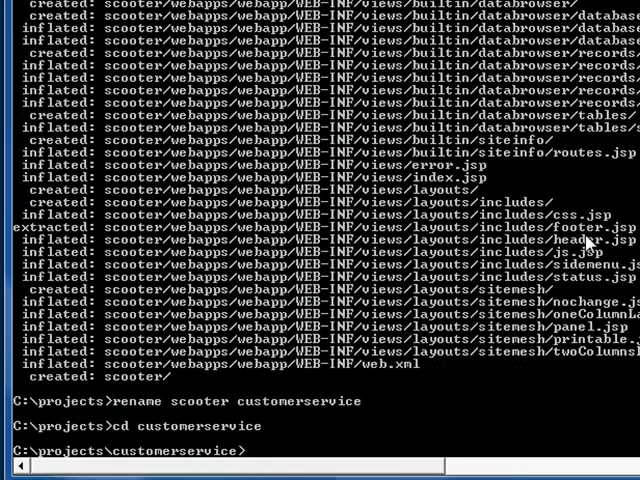
- Initialise the project for MySQL with tools/init.jar and start the Scooter server
{"action": "type", "text": "java -jar"}
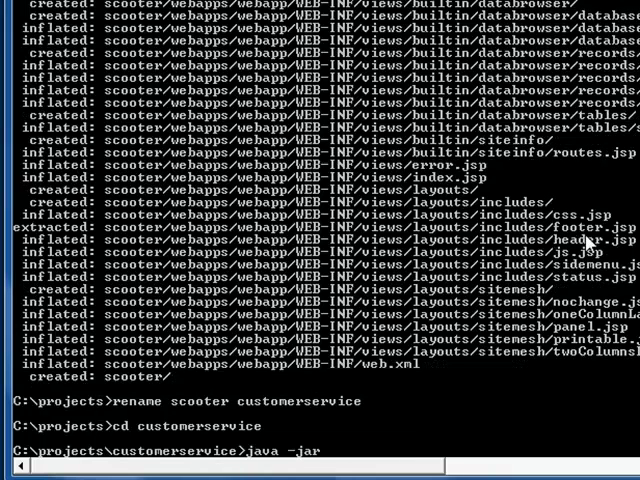
{"action": "type", "text": "tools/init.jar mysql"}
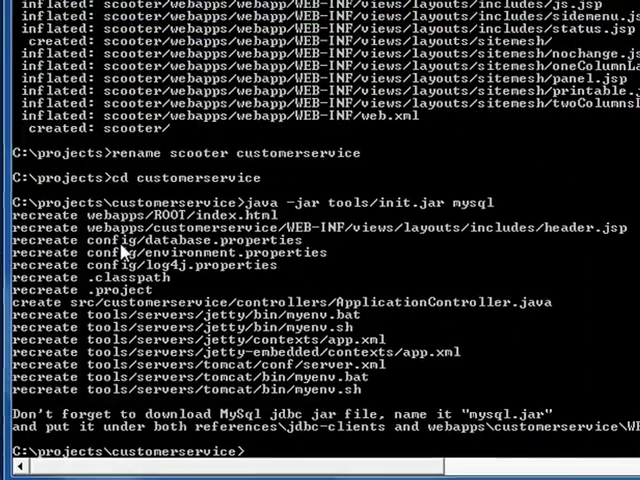
{"action": "type", "text": "java -jar tools/server"}
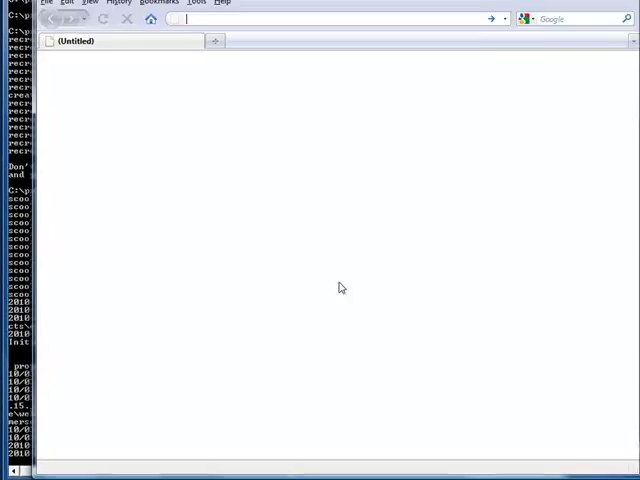
{"action": "type", "text": "http://localhost:8080/"}
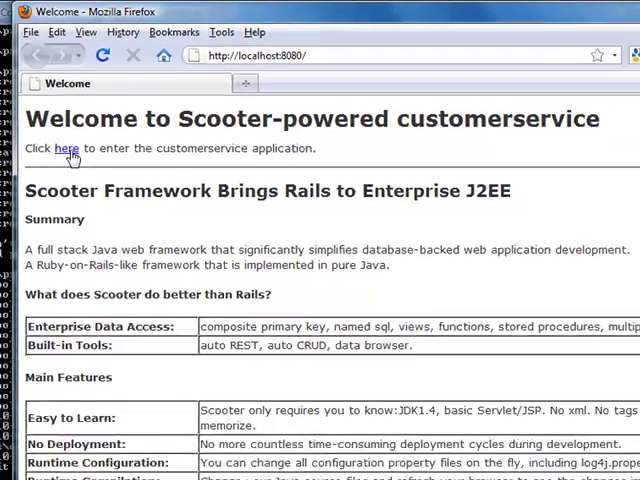
{"action": "left_click", "coordinate": [67, 148]}
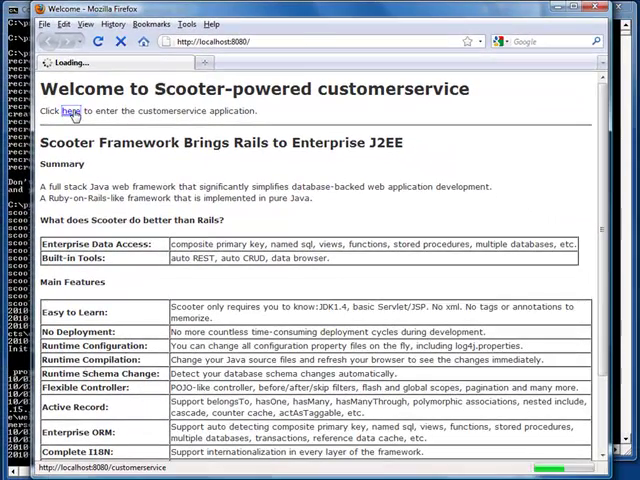
{"action": "left_click", "coordinate": [67, 110]}
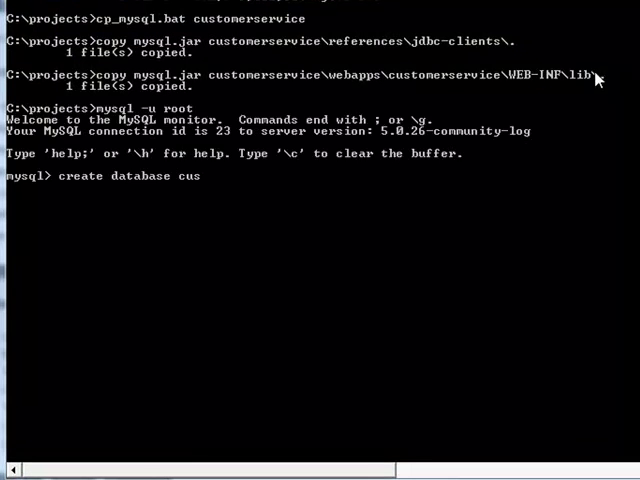
- Create the customerservice_development database and switch to it
{"action": "type", "text": "tomerservice_development;"}
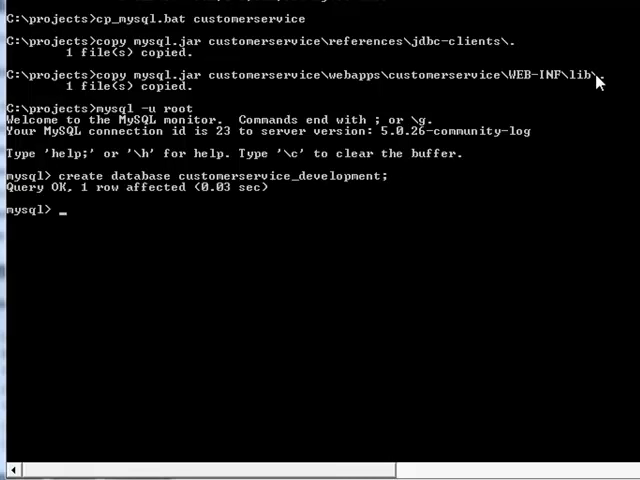
{"action": "type", "text": "use"}
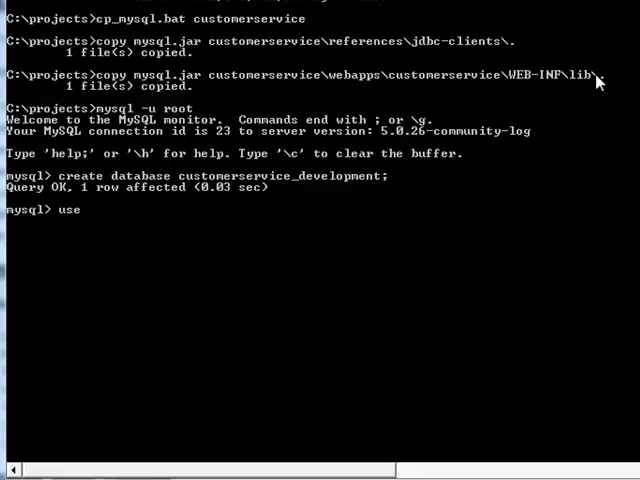
{"action": "type", "text": "customerservice_development;"}
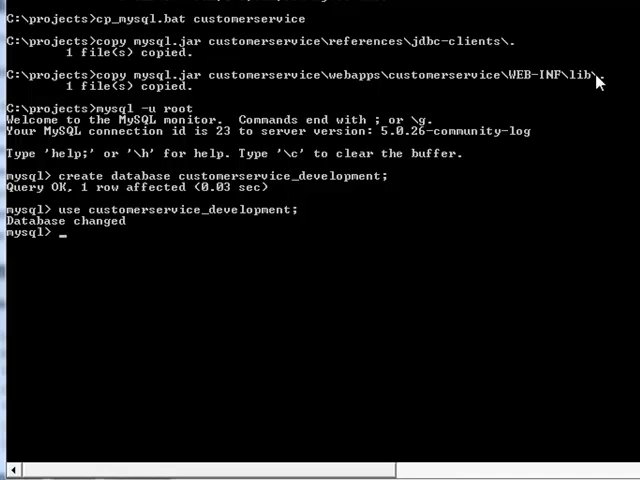
- Create the entries table with id int(11) not null, name char(20), content text, created_at timestamp
{"action": "type", "text": "create table entr"}
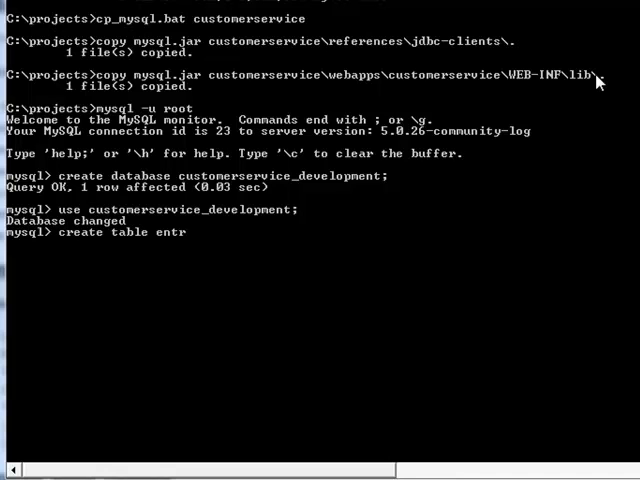
{"action": "type", "text": "ies ("}
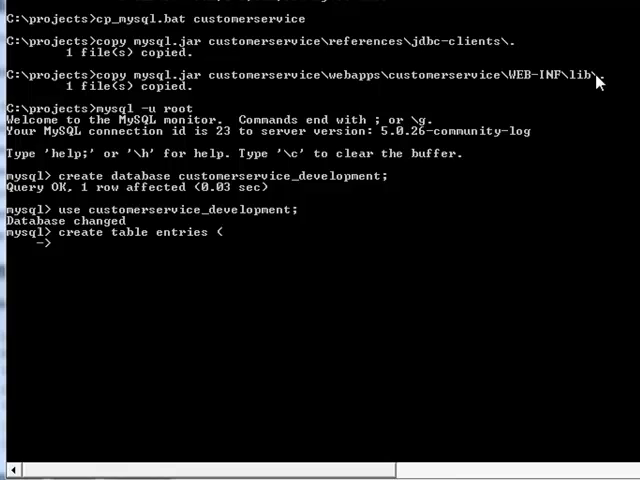
{"action": "type", "text": "id"}
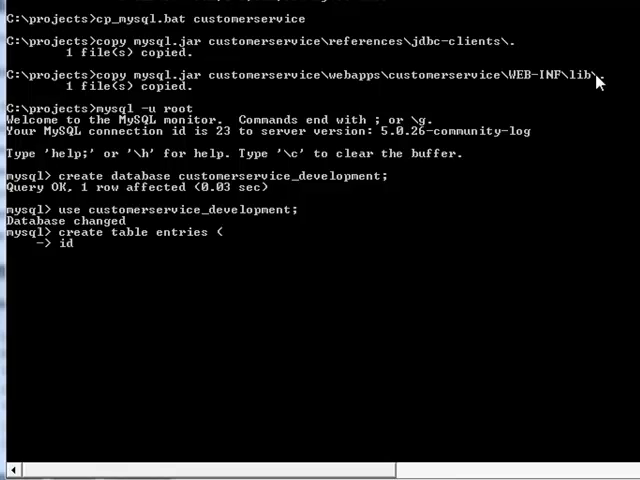
{"action": "type", "text": "int(11)"}
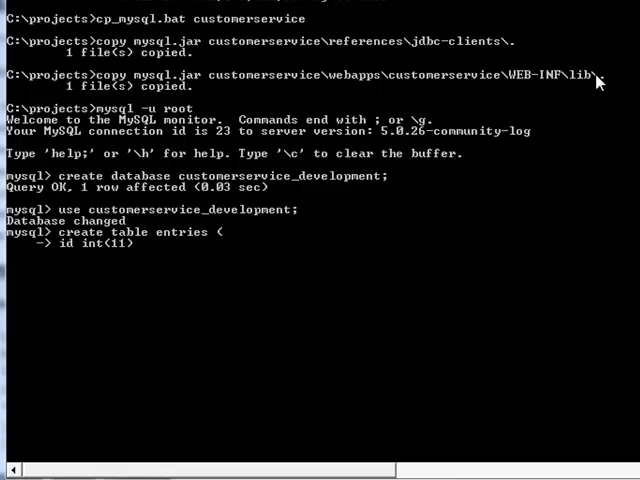
{"action": "type", "text": "not null auto_increment,"}
{"action": "type", "text": "name var"}
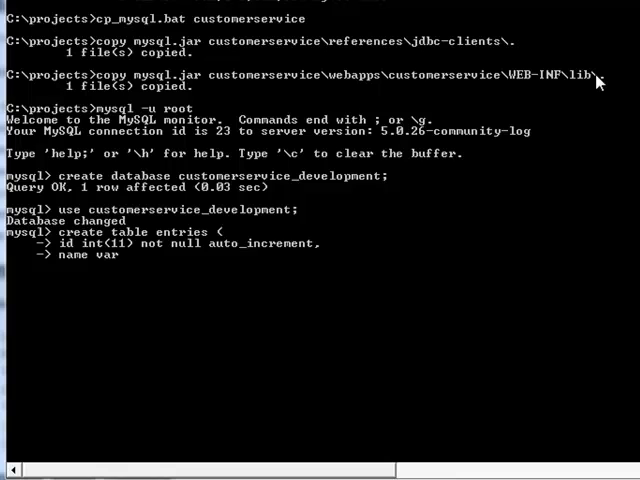
{"action": "type", "text": "char(20),"}
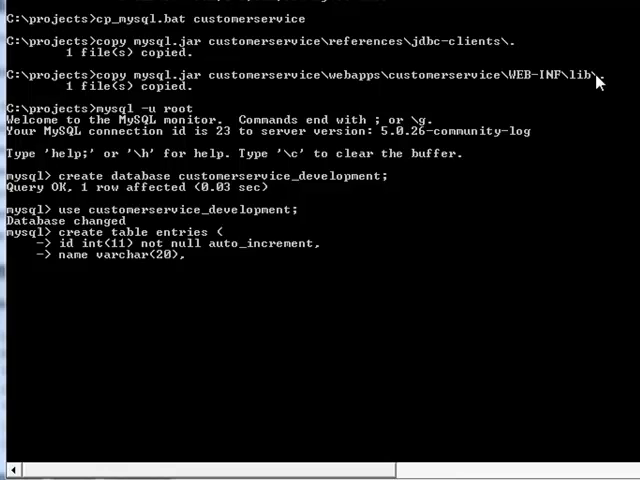
{"action": "type", "text": "content text,"}
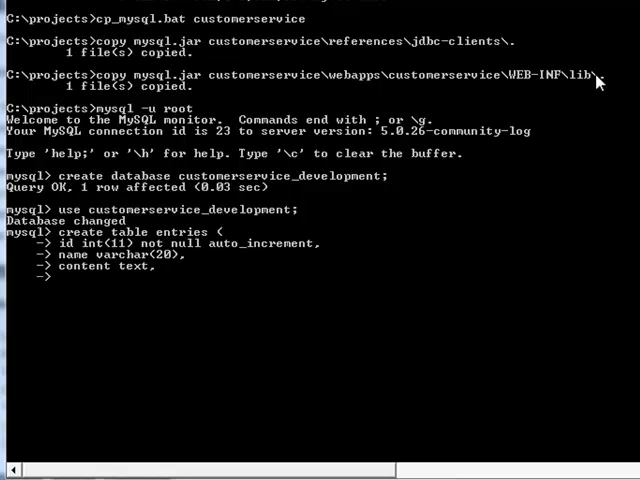
{"action": "type", "text": "created_at t"}
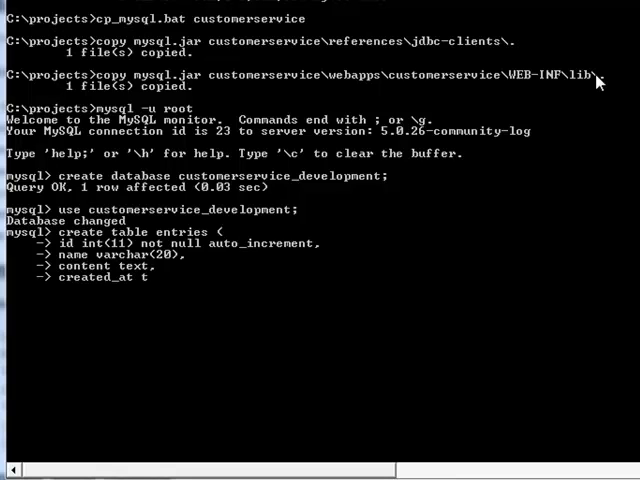
{"action": "type", "text": "timestamp,"}
{"action": "type", "text": "cd customerservice"}
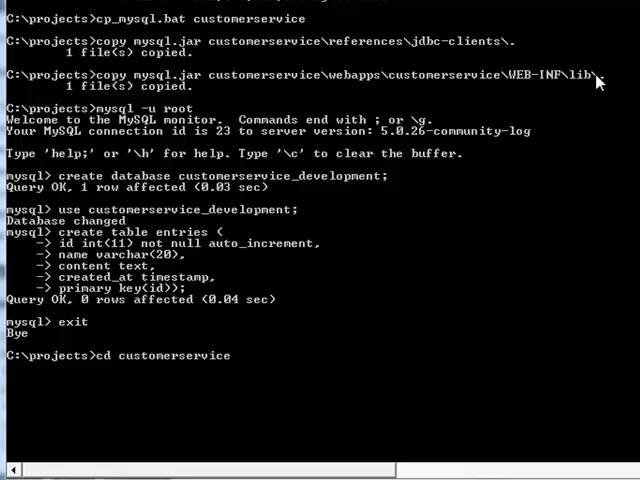
- Run java -jar tools/generate.jar scaffold entry
{"action": "type", "text": "java -jar tools/generate."}
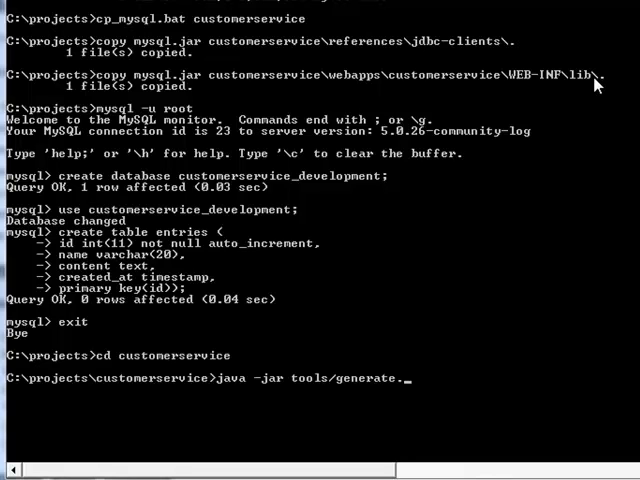
{"action": "type", "text": "jar scaffold entr"}
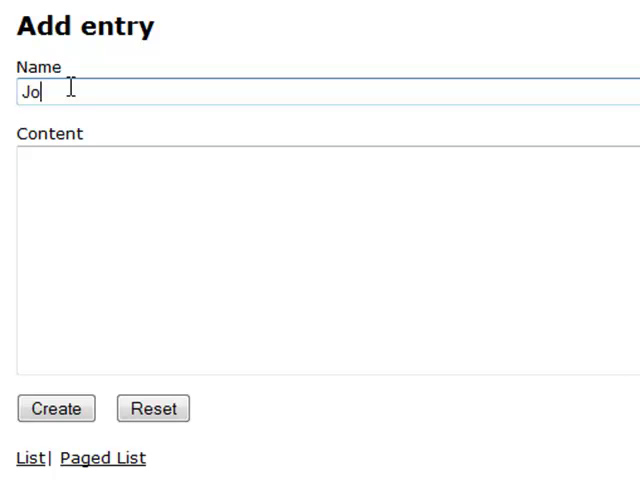
- Create Joe's entry saying 'I like the simple RESTful style of your site'
{"action": "type", "text": "I like the simple R"}
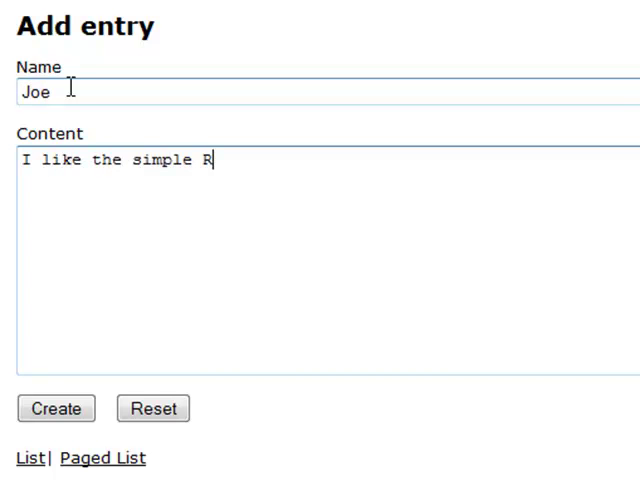
{"action": "type", "text": "ESTful style of your s"}
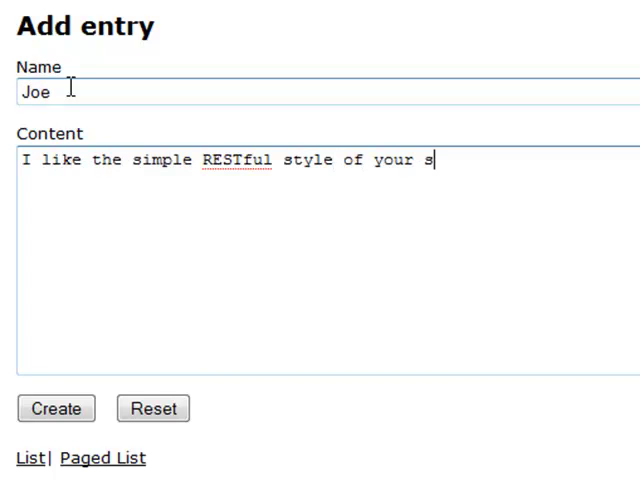
{"action": "left_click", "coordinate": [56, 408]}
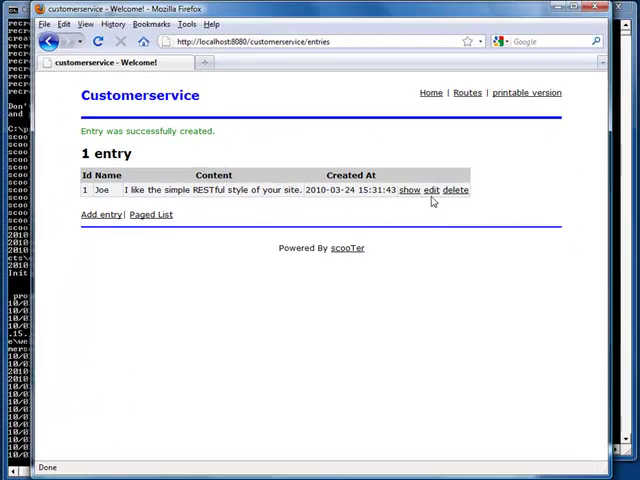
- Edit the entry so its content reads 'your web site' and update it
{"action": "left_click", "coordinate": [431, 190]}
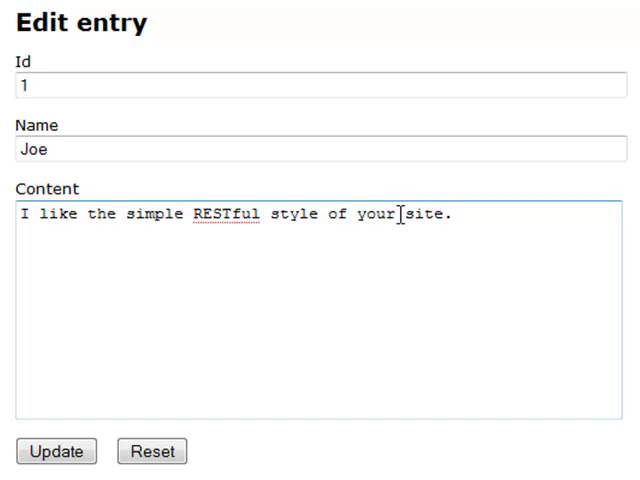
{"action": "type", "text": "web"}
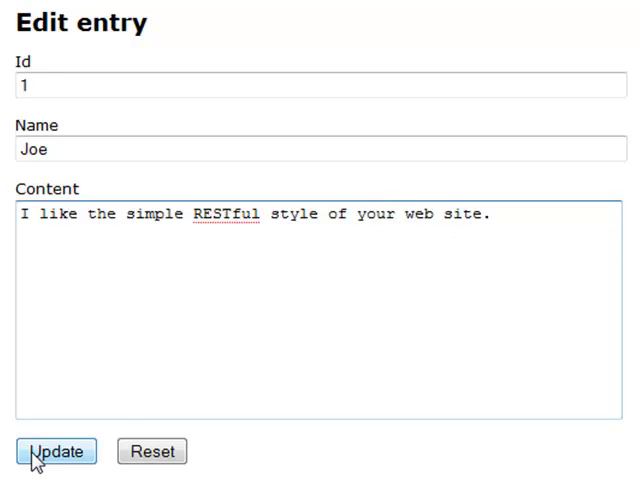
{"action": "left_click", "coordinate": [56, 451]}
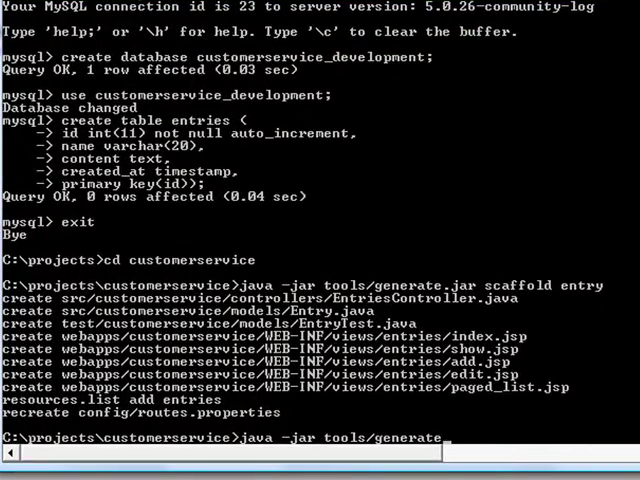
- Run java -jar tools/generate-signon.jar to generate the sign-on module
{"action": "type", "text": "-signon"}
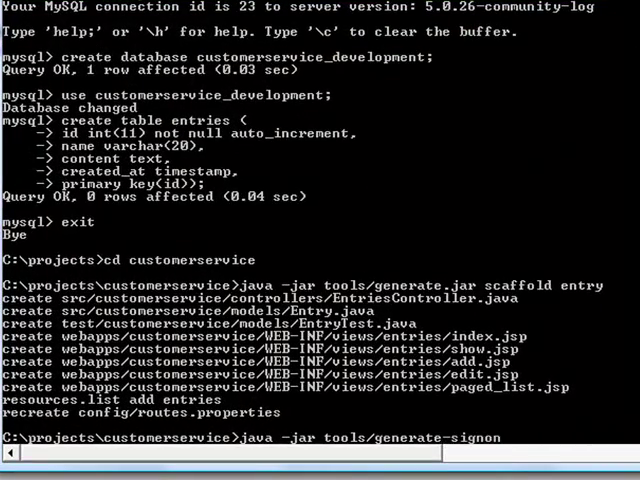
{"action": "type", "text": ".jar"}
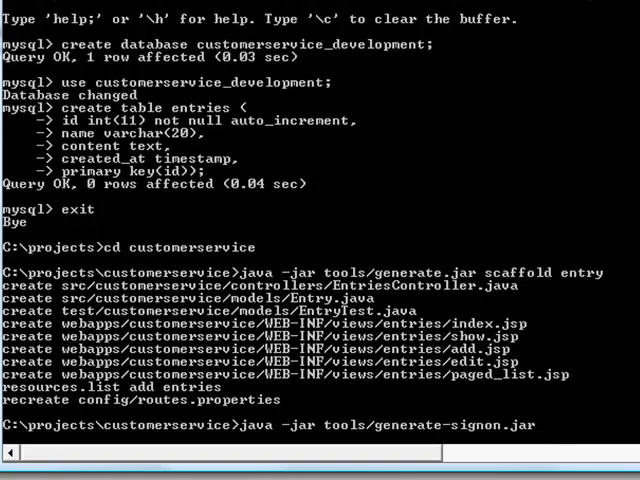
{"action": "key", "text": "Return"}
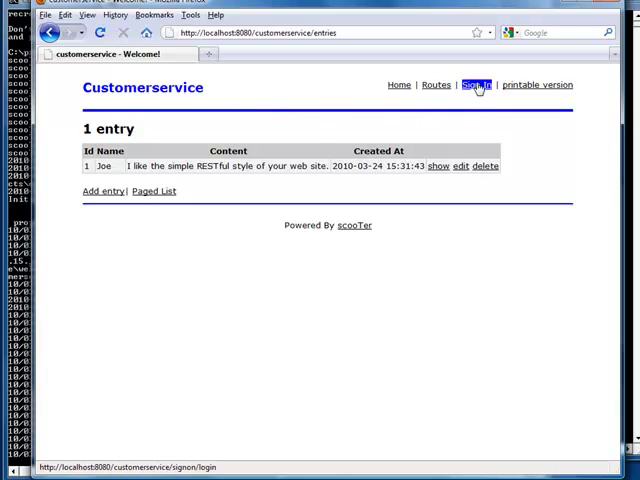
- Log in with the demo account, then sign out to the logged-out page
{"action": "left_click", "coordinate": [476, 85]}
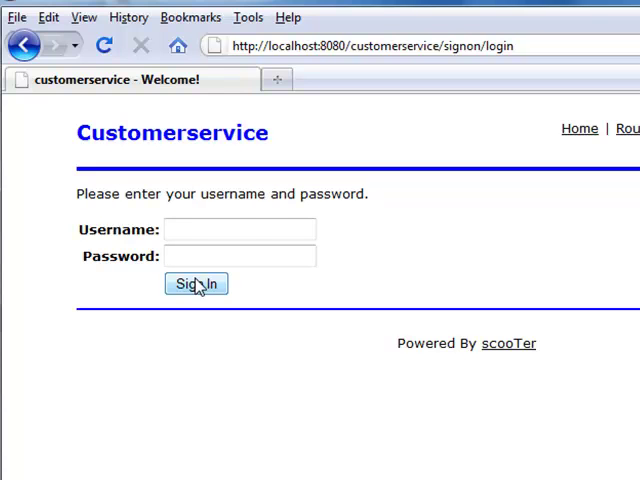
{"action": "left_click", "coordinate": [196, 284]}
{"action": "type", "text": "demo"}
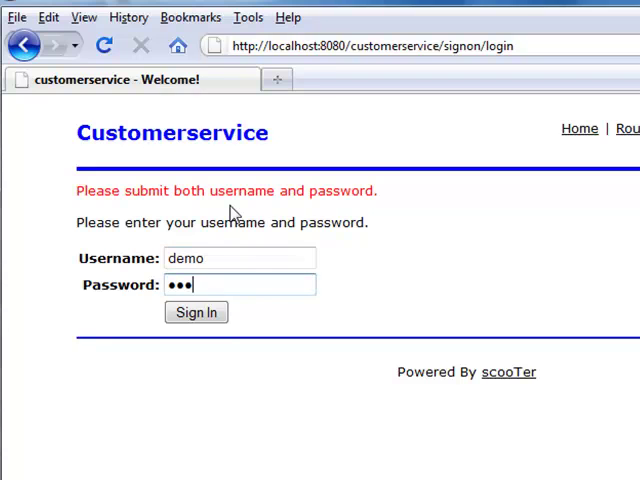
{"action": "left_click", "coordinate": [196, 312]}
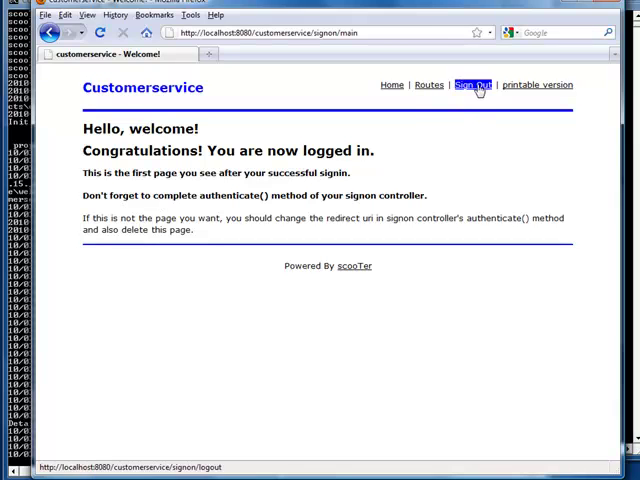
{"action": "left_click", "coordinate": [475, 85]}
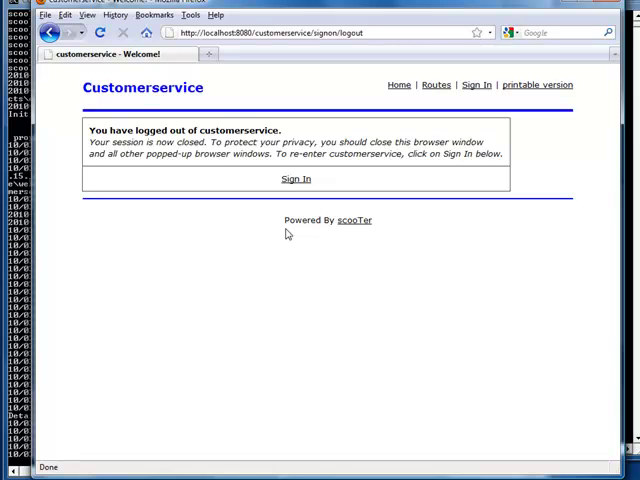
{"action": "mouse_move", "coordinate": [363, 42]}
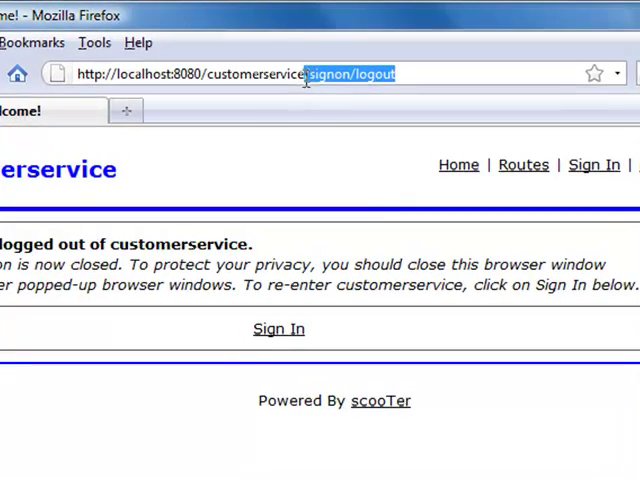
- Add registerFilters() to EntriesController calling beforeFilter(SignonController.class, "loginRequired")
{"action": "type", "text": "entr"}
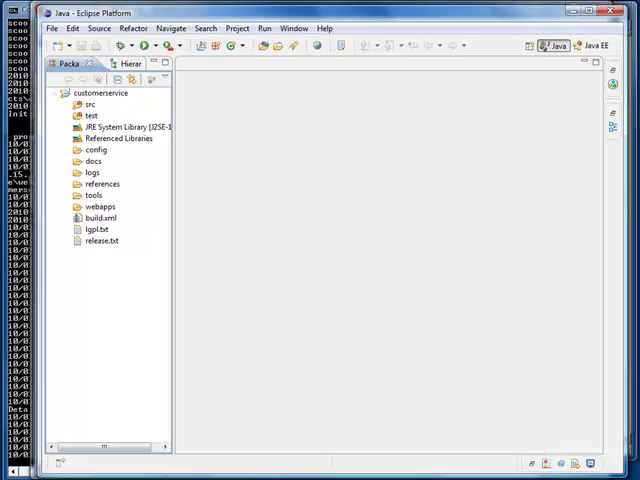
{"action": "left_click", "coordinate": [67, 104]}
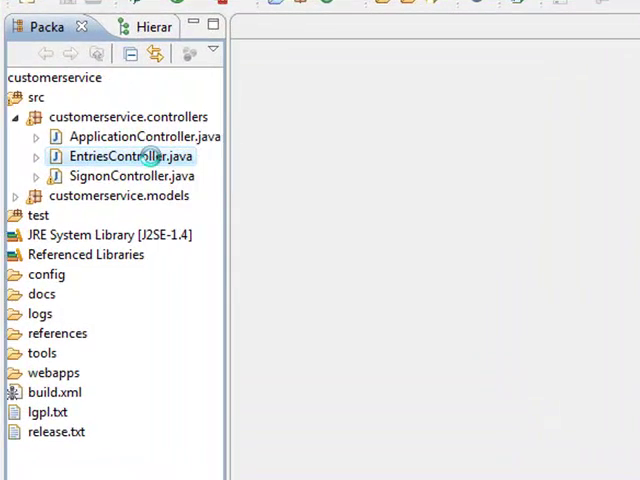
{"action": "double_click", "coordinate": [131, 156]}
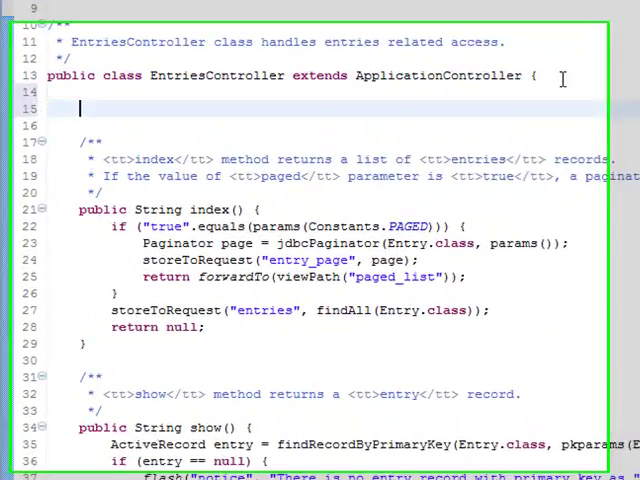
{"action": "type", "text": "public void registerFil"}
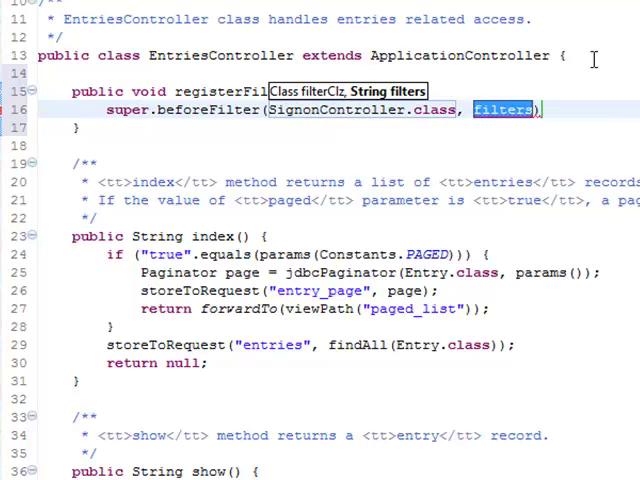
{"action": "type", "text": "\"loginRequired\""}
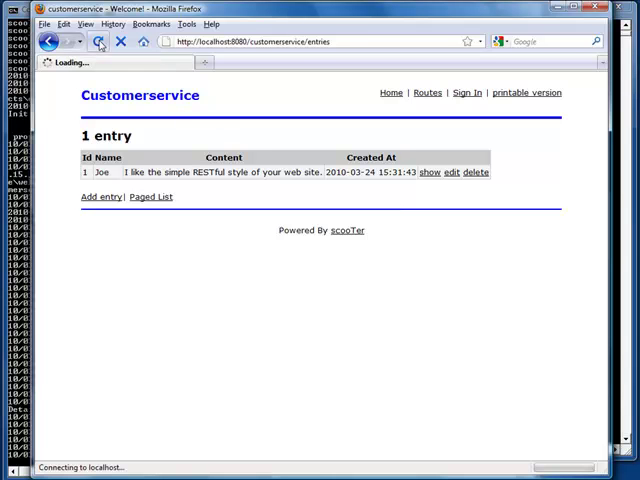
- Reload the entries page and enter username demo on the login-required form
{"action": "left_click", "coordinate": [466, 92]}
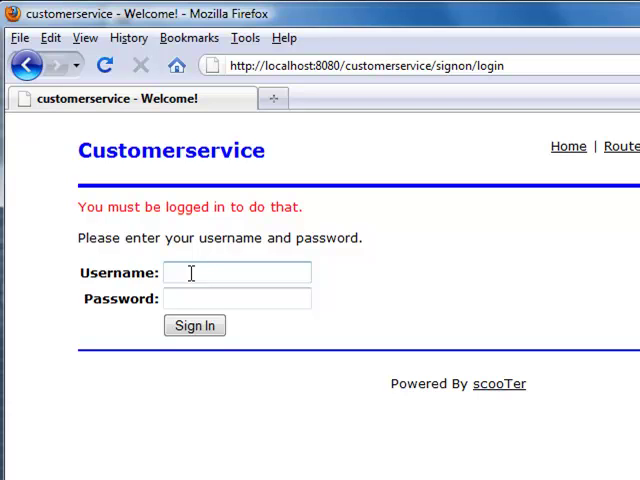
{"action": "type", "text": "demo"}
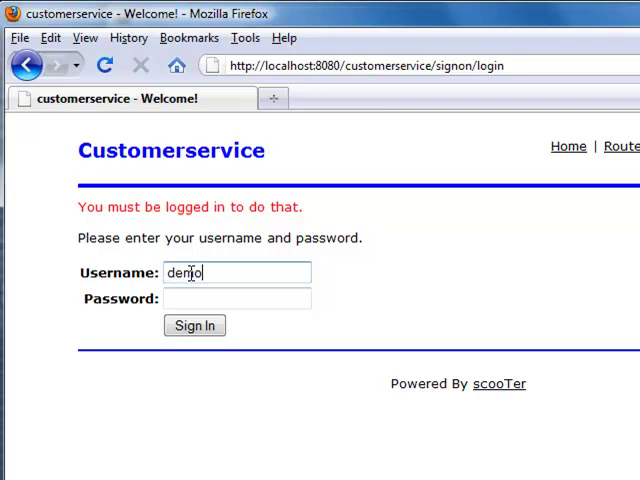
{"action": "left_click", "coordinate": [194, 325]}
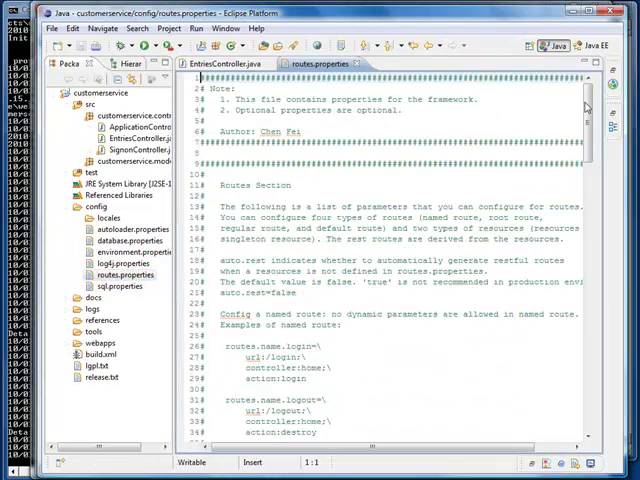
- Add resources.name.entries=path_alias:feedbacks below the custom-routes marker
{"action": "scroll", "scroll_direction": "down", "scroll_amount": 3}
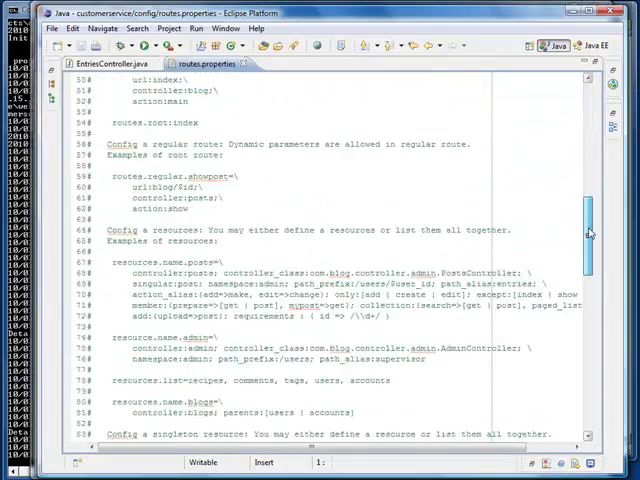
{"action": "scroll", "scroll_direction": "down", "scroll_amount": 3}
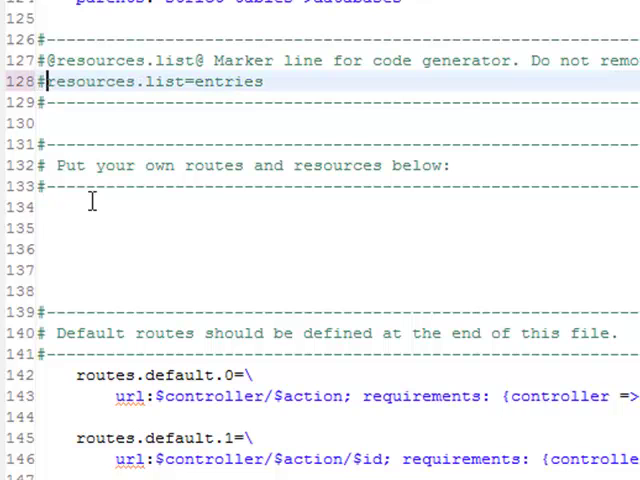
{"action": "type", "text": "resources.name"}
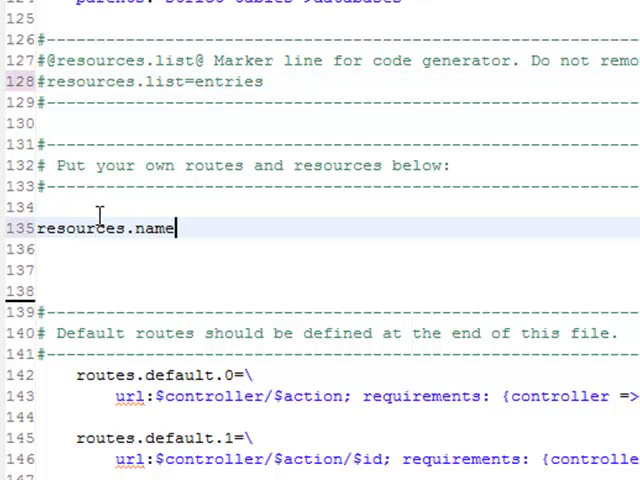
{"action": "type", "text": ".entries=p"}
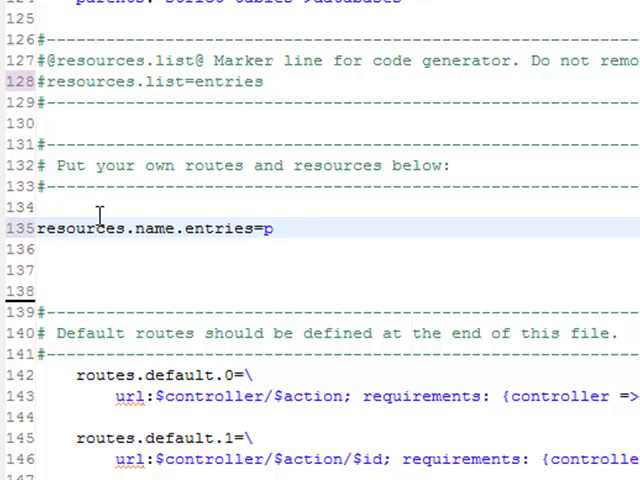
{"action": "type", "text": "ath_alia"}
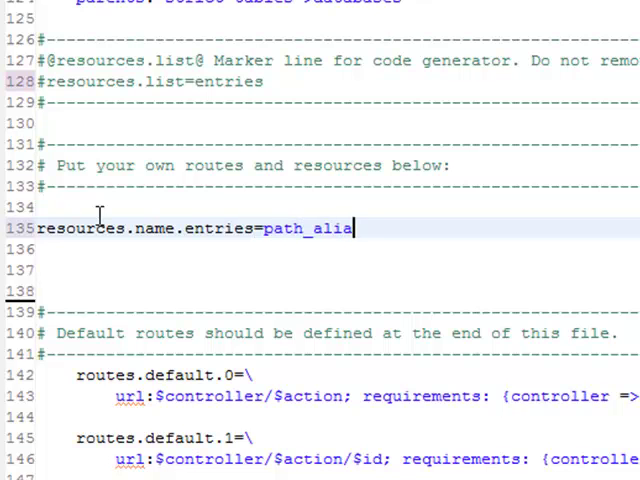
{"action": "type", "text": ":feedback"}
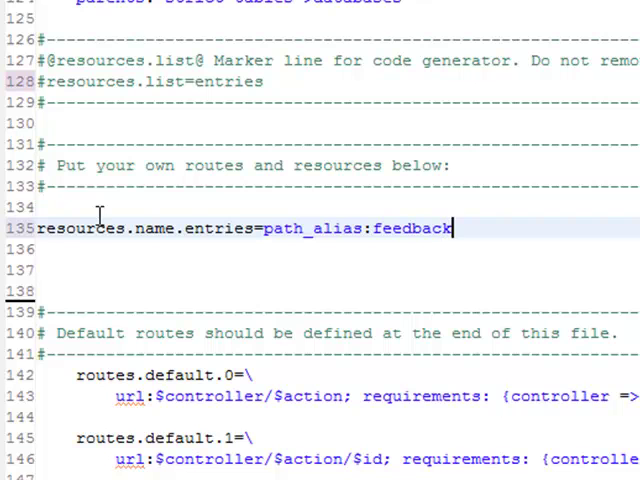
{"action": "type", "text": "s"}
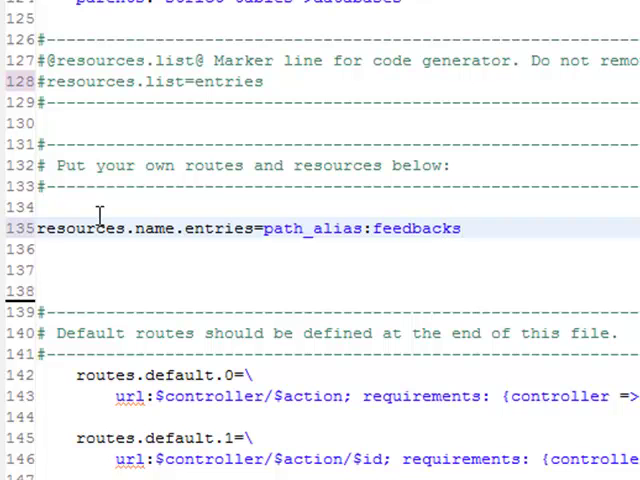
{"action": "mouse_move", "coordinate": [493, 290]}
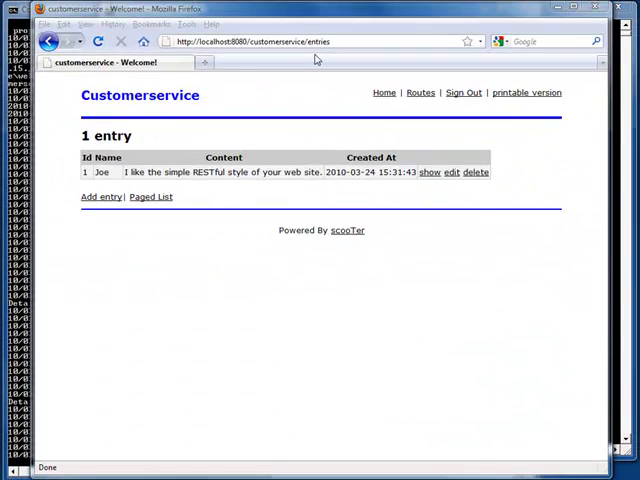
- Reload /entries to see the no-route error, then load /feedbacks, view entry 1, and return to the list
{"action": "left_click", "coordinate": [97, 41]}
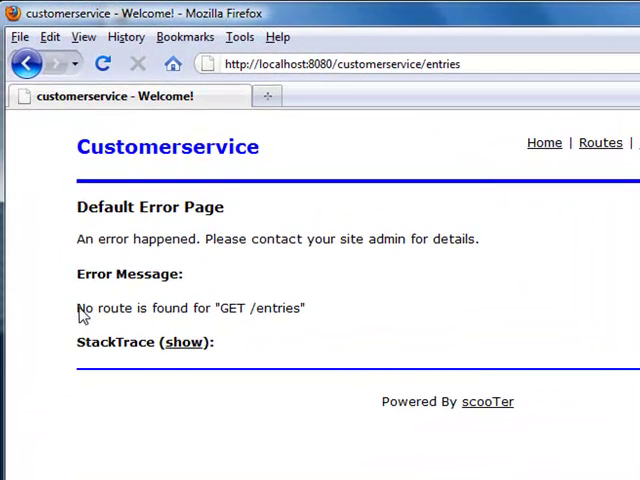
{"action": "mouse_move", "coordinate": [351, 323]}
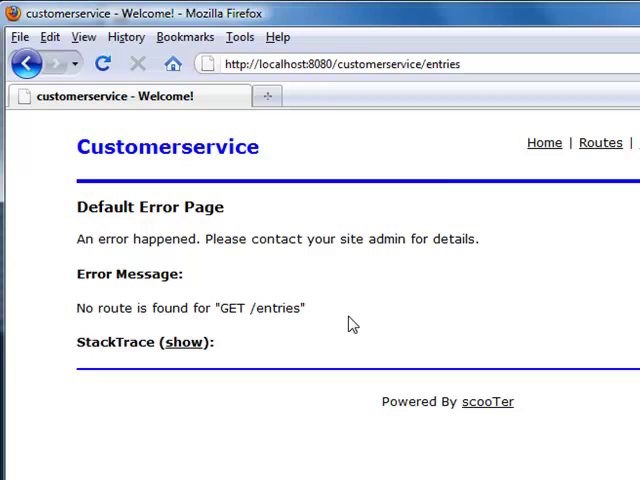
{"action": "double_click", "coordinate": [445, 63]}
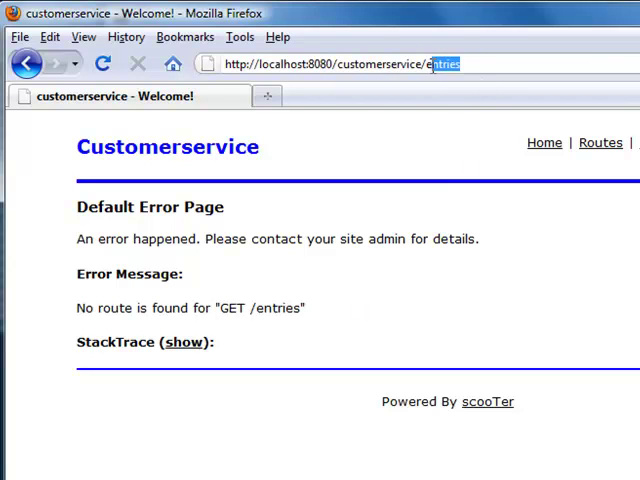
{"action": "type", "text": "feedback"}
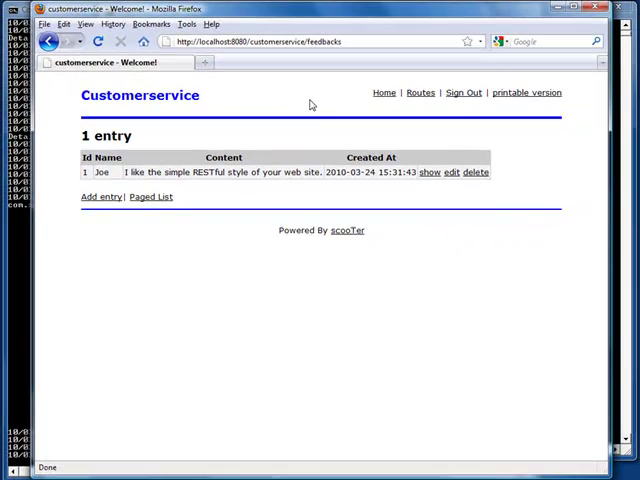
{"action": "left_click", "coordinate": [429, 172]}
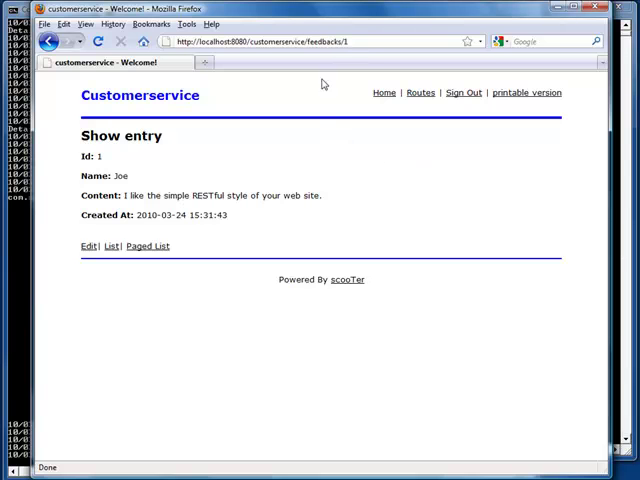
{"action": "left_click", "coordinate": [81, 246]}
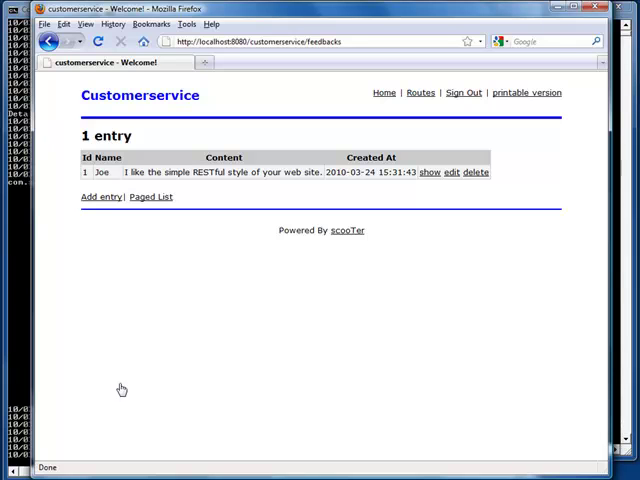
{"action": "mouse_move", "coordinate": [419, 92]}
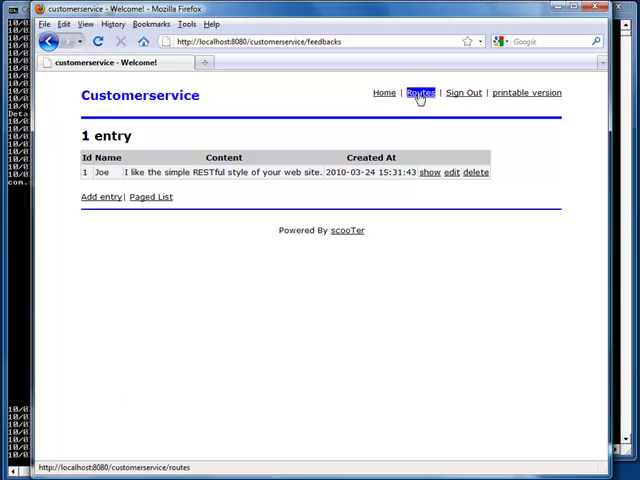
- Open the Routes page and scroll to the entry routes mapped to /feedbacks
{"action": "left_click", "coordinate": [419, 92]}
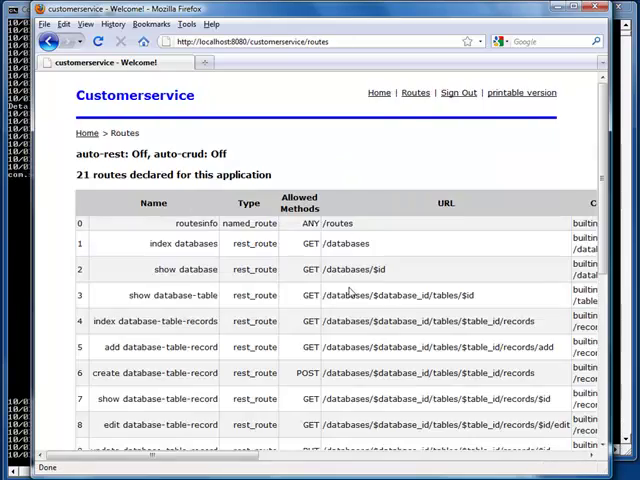
{"action": "scroll", "scroll_direction": "down", "scroll_amount": 3}
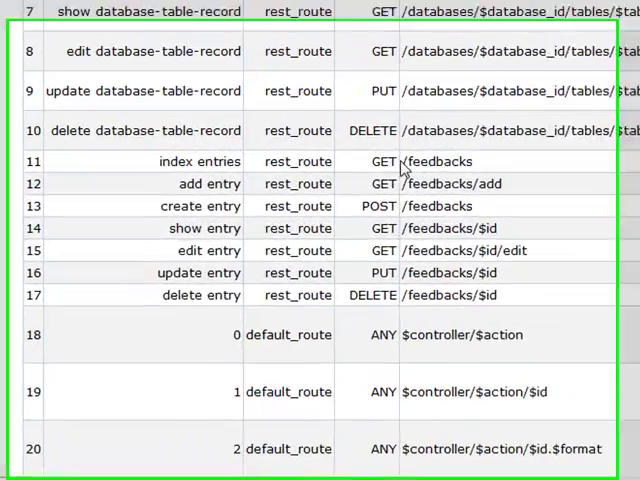